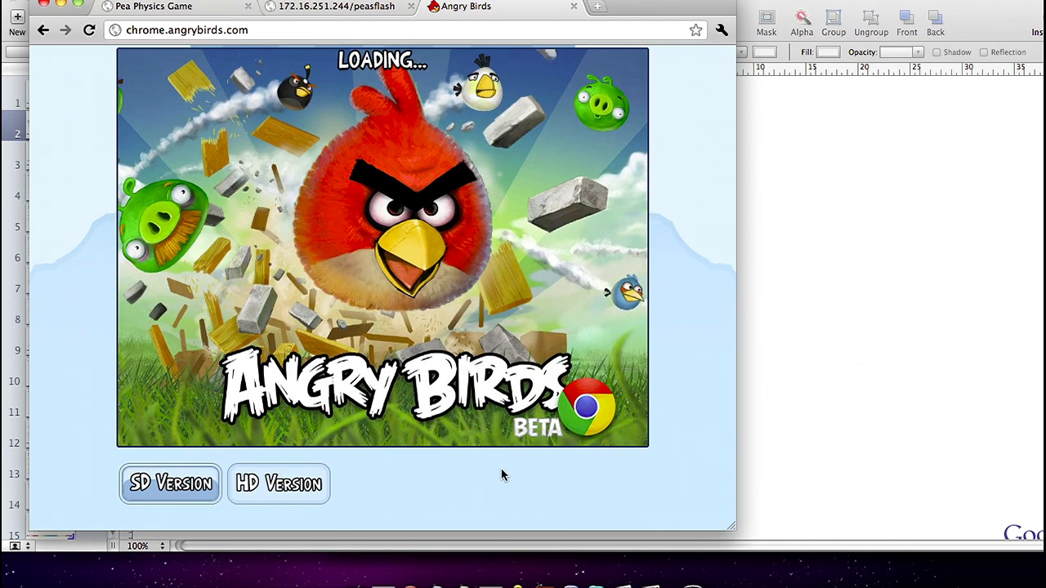
{"action": "mouse_move", "coordinate": [343, 514]}
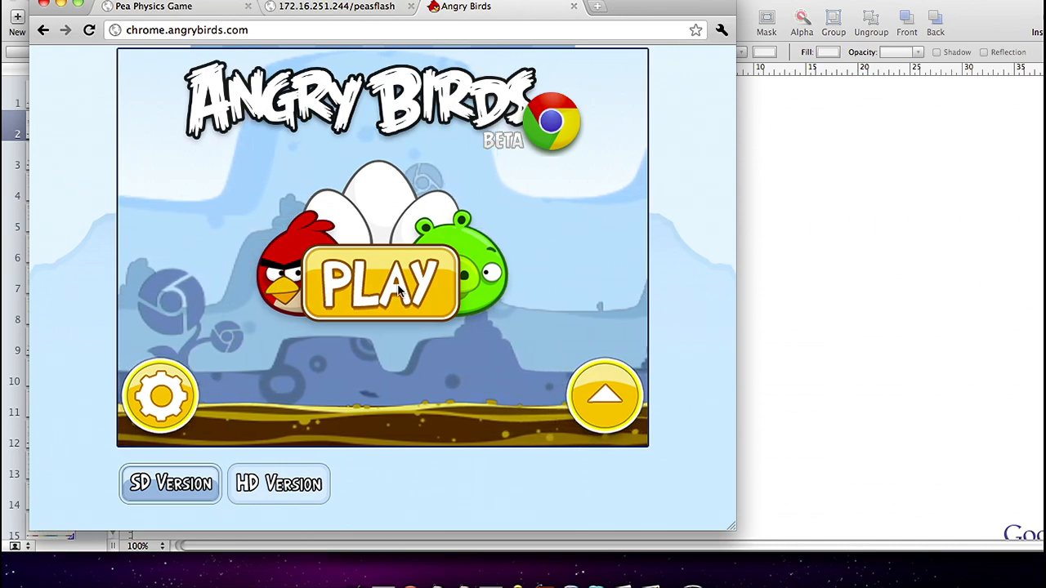
Step: Start Angry Birds and open level 4 from the level grid
{"action": "left_click", "coordinate": [379, 284]}
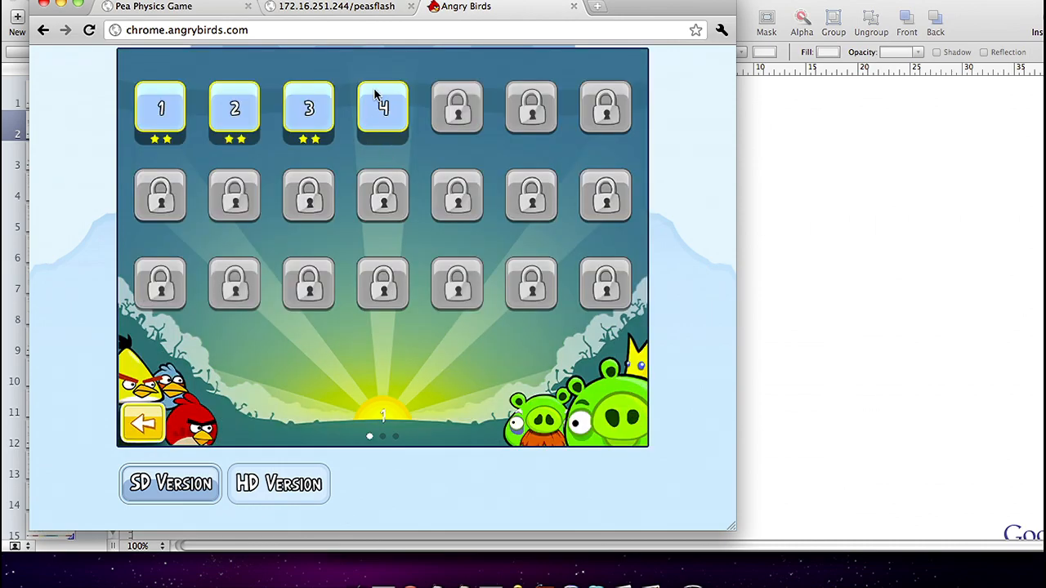
{"action": "left_click", "coordinate": [382, 108]}
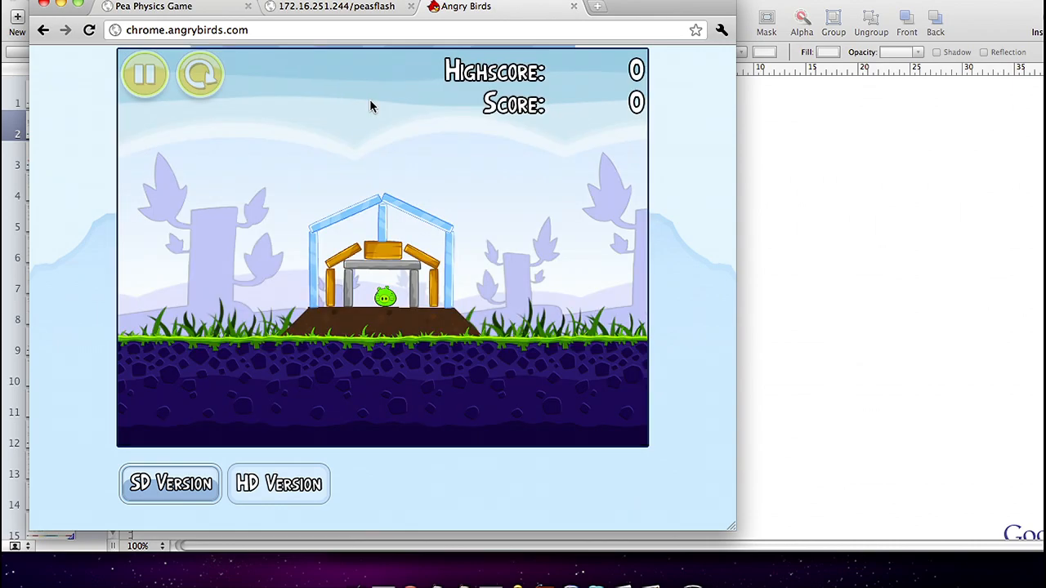
Step: Launch birds at the pig structure until level 1-4 fails
{"action": "left_click", "coordinate": [200, 74]}
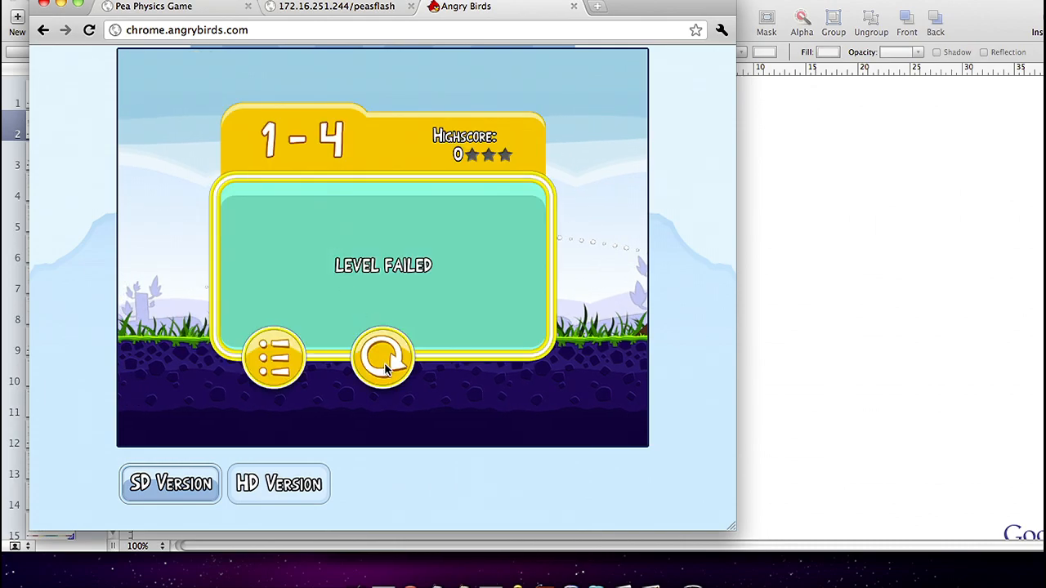
{"action": "left_click", "coordinate": [382, 358]}
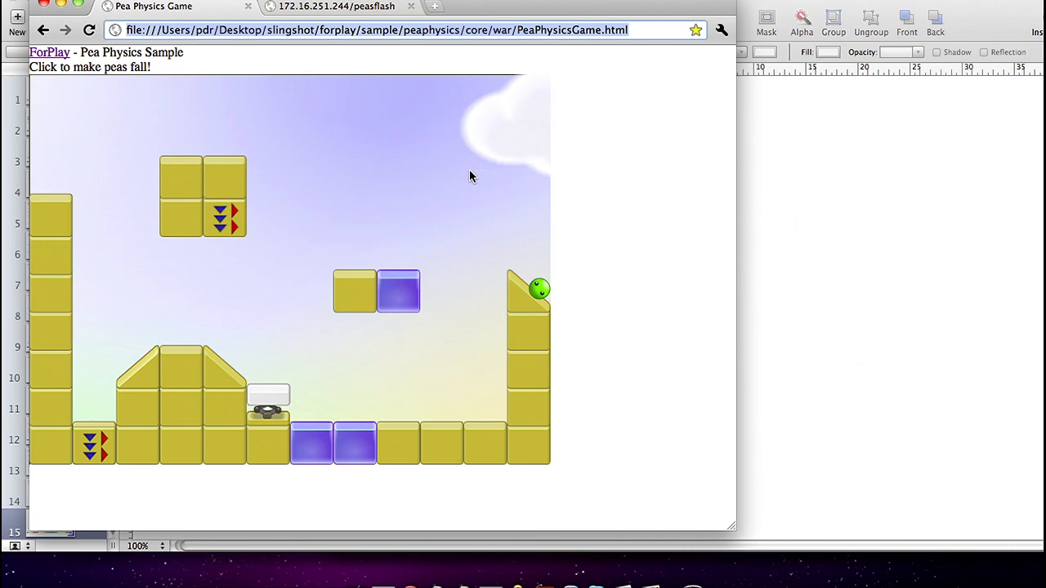
{"action": "left_click", "coordinate": [469, 176]}
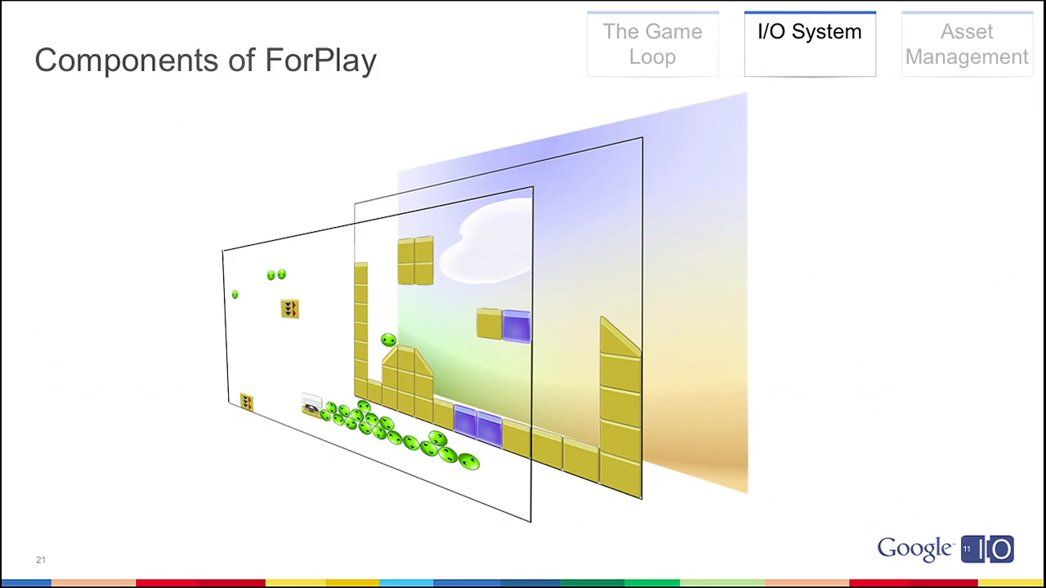
{"action": "left_click", "coordinate": [966, 44]}
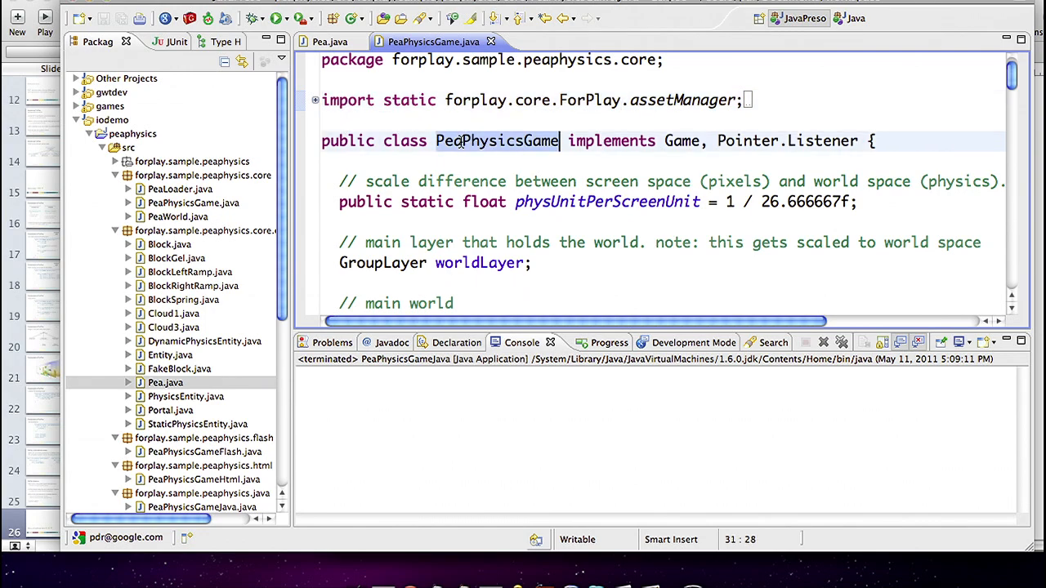
{"action": "mouse_move", "coordinate": [496, 140]}
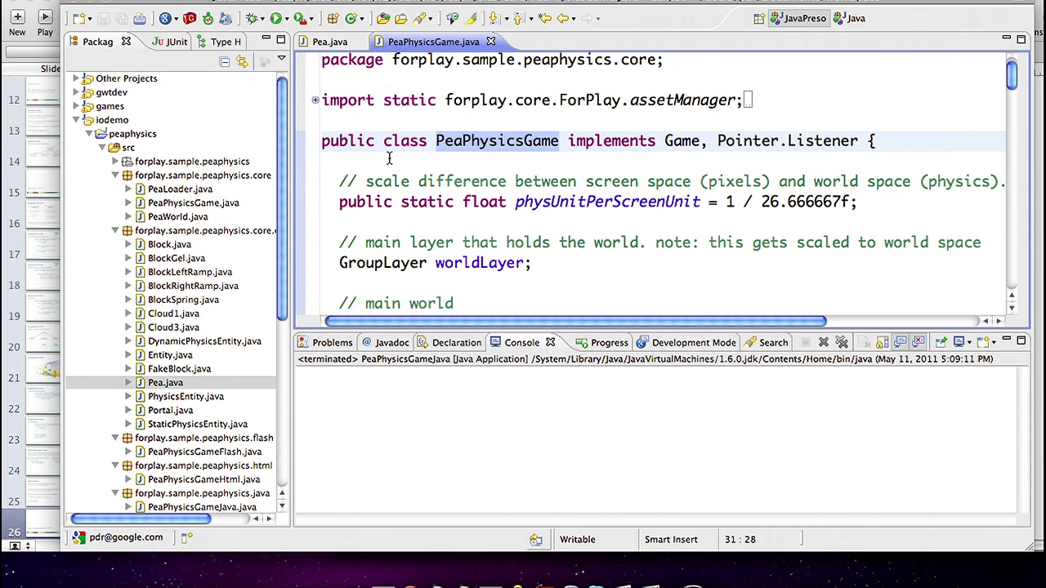
Step: Scroll PeaPhysicsGame.java from init() to onPointerStart(), then open Pea.java
{"action": "scroll", "scroll_direction": "down", "scroll_amount": 3}
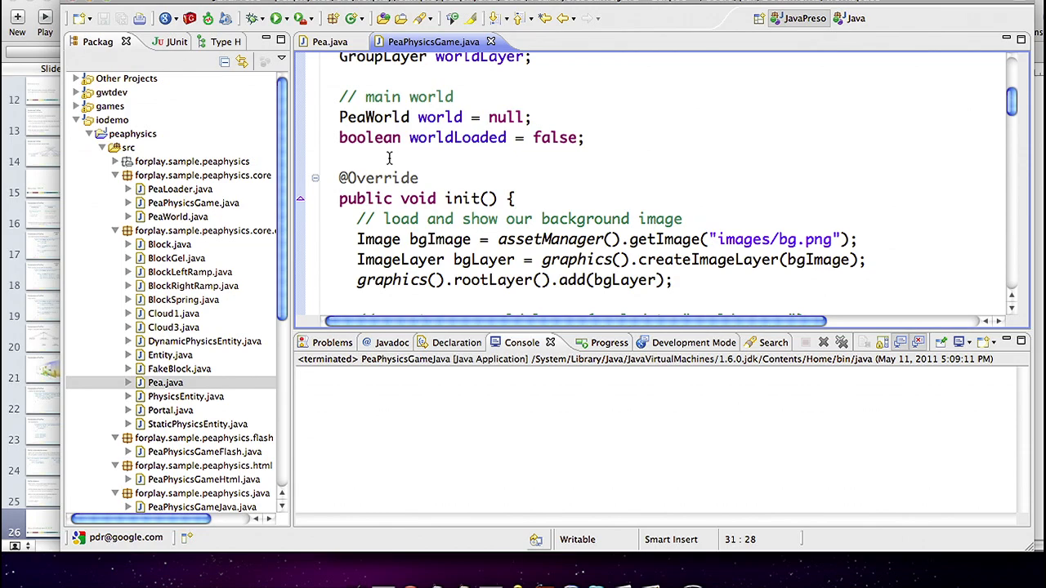
{"action": "scroll", "scroll_direction": "down", "scroll_amount": 3}
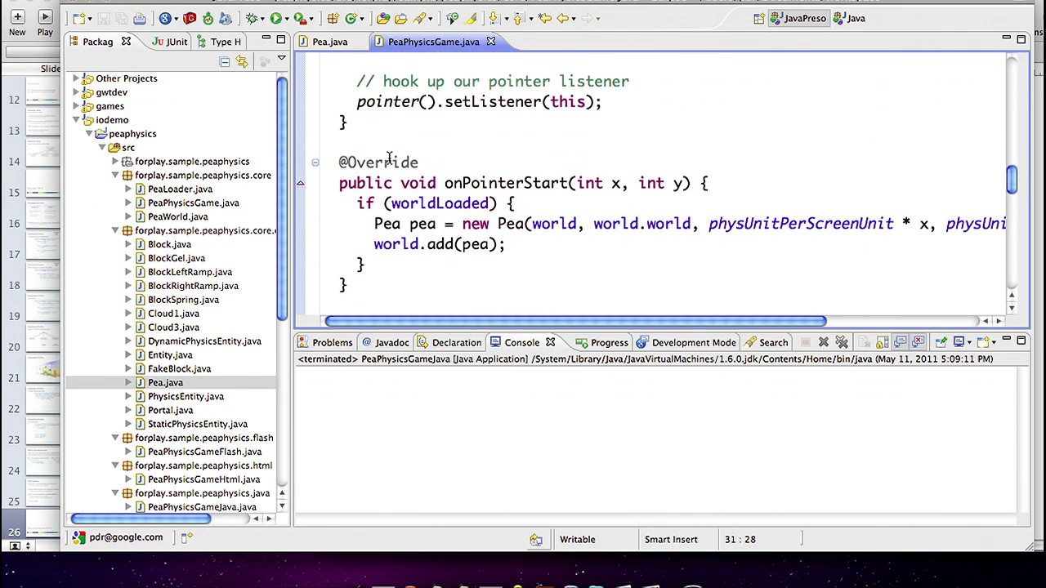
{"action": "scroll", "scroll_direction": "down", "scroll_amount": 3}
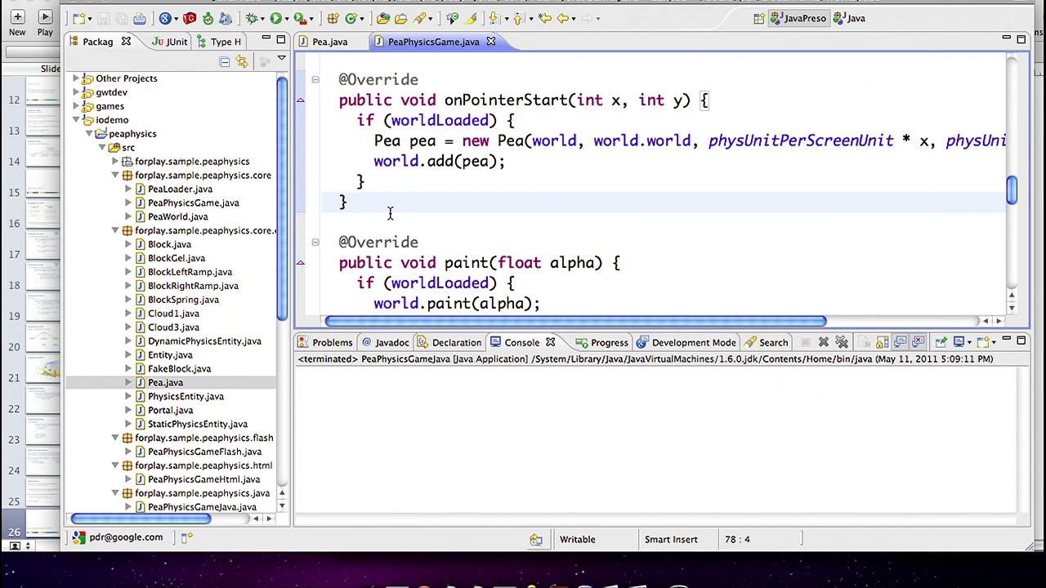
{"action": "left_click", "coordinate": [347, 201]}
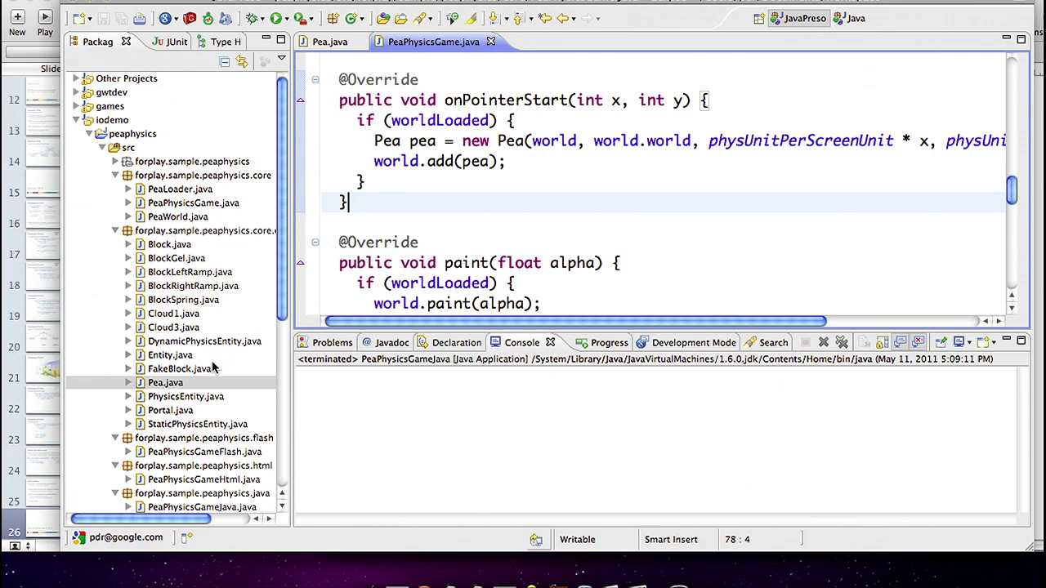
{"action": "mouse_move", "coordinate": [212, 374]}
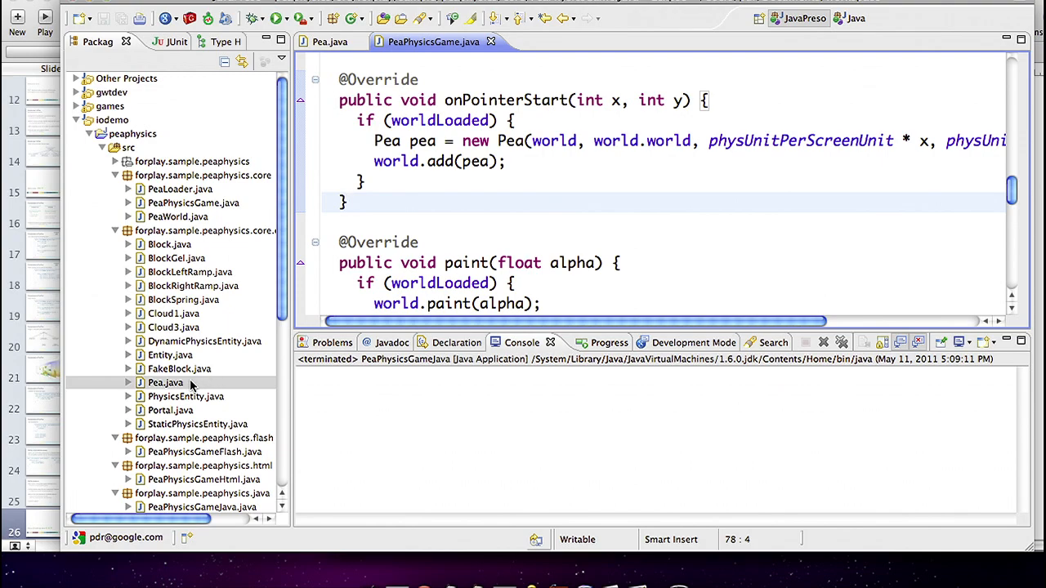
{"action": "left_click", "coordinate": [330, 42]}
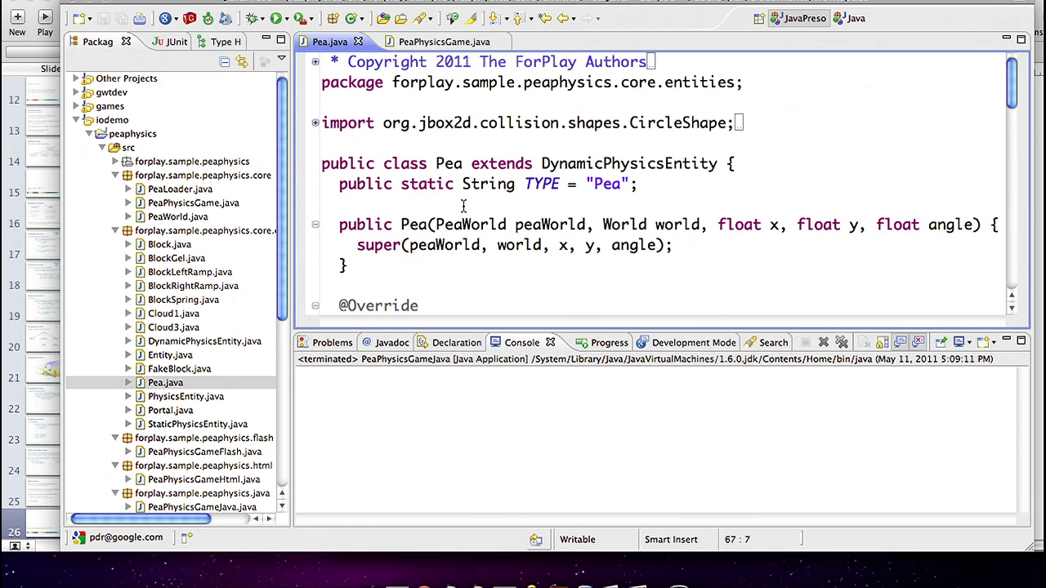
Step: Scroll Pea.java down to getRadius (0.5f) and getImagePath (images/pea.png)
{"action": "scroll", "scroll_direction": "down", "scroll_amount": 3}
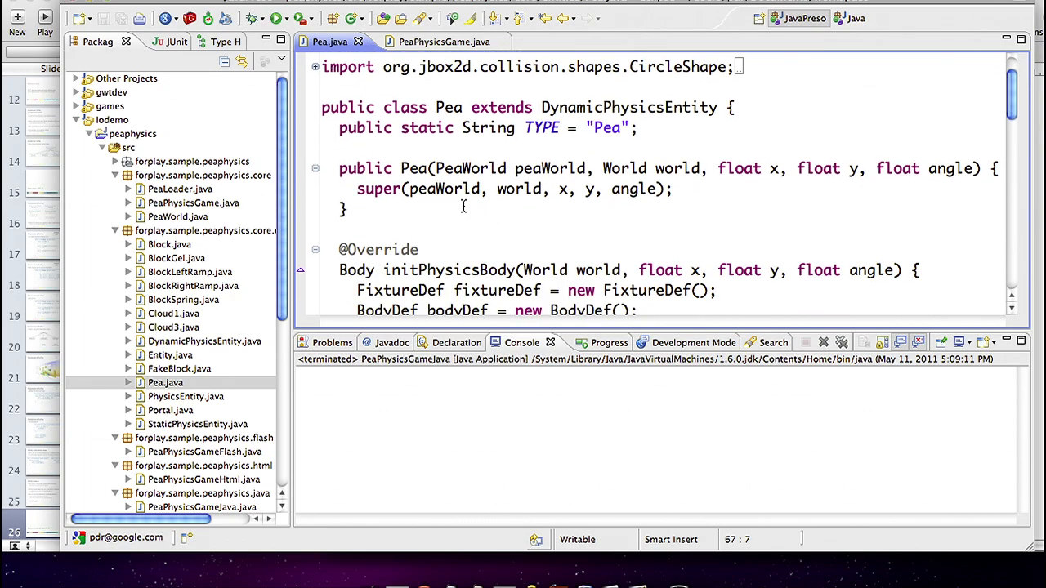
{"action": "scroll", "scroll_direction": "down", "scroll_amount": 3}
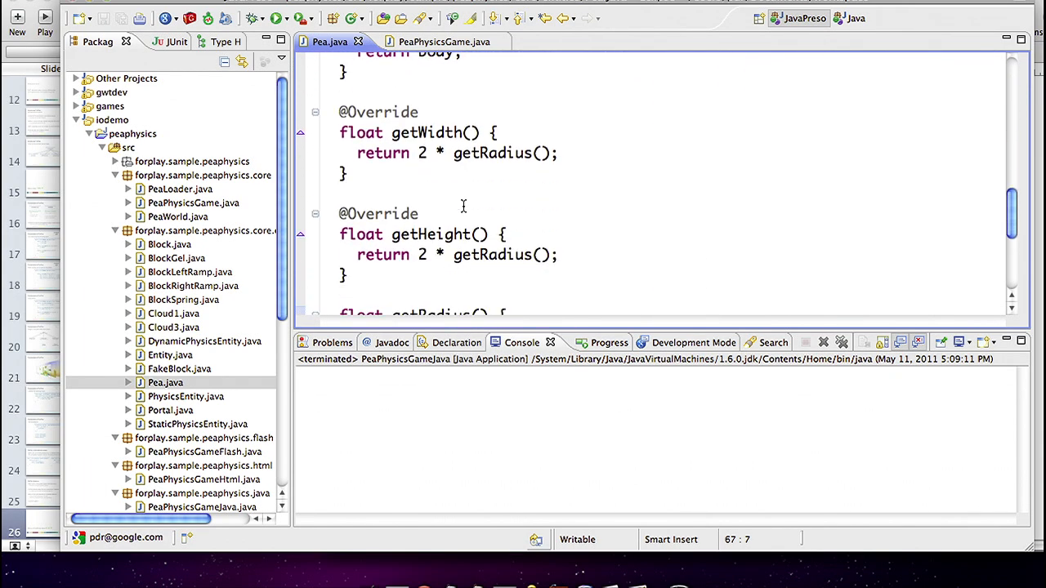
{"action": "scroll", "scroll_direction": "down", "scroll_amount": 3}
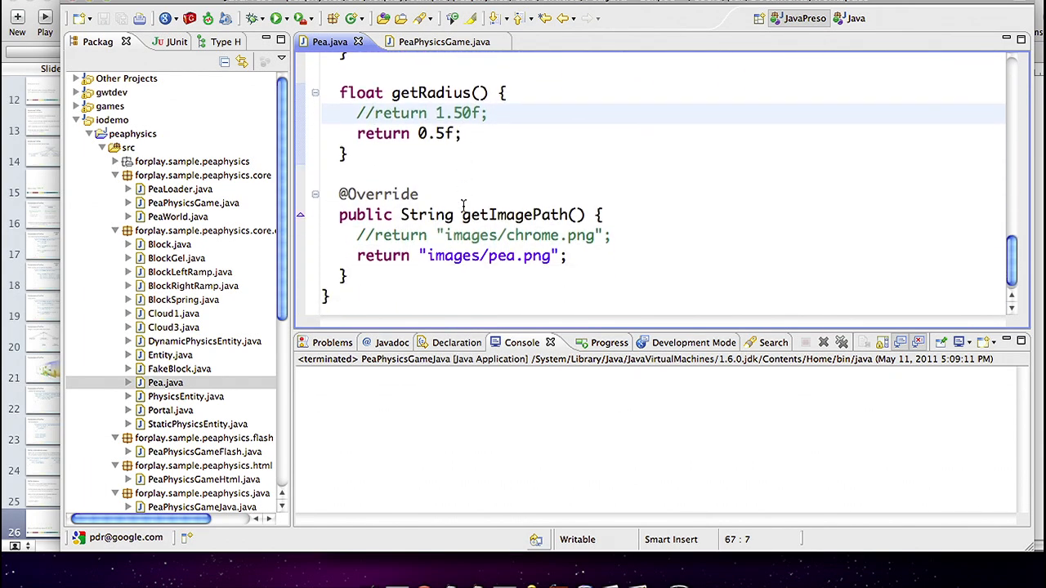
{"action": "left_click", "coordinate": [372, 113]}
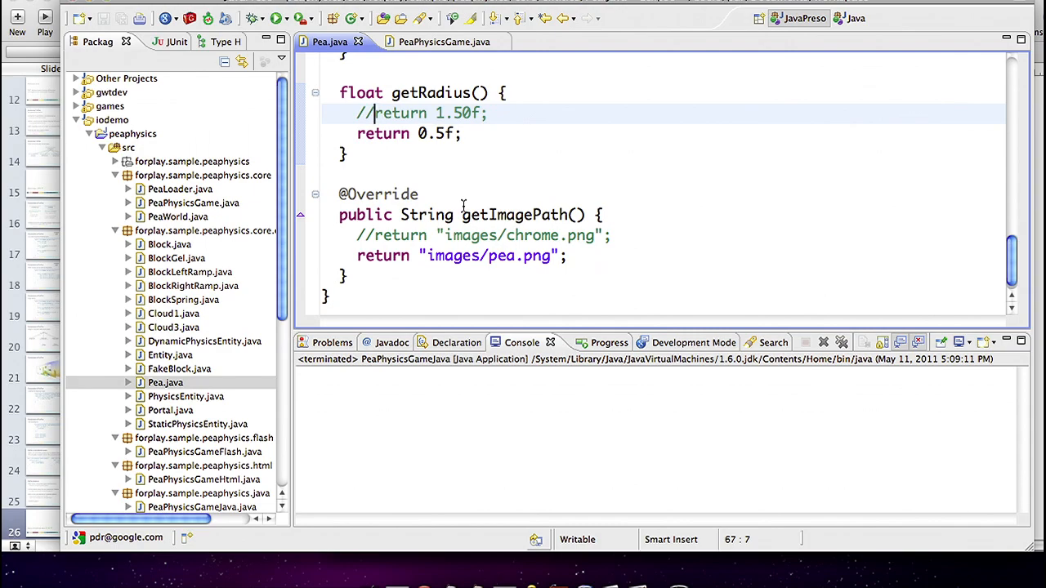
{"action": "mouse_move", "coordinate": [204, 399]}
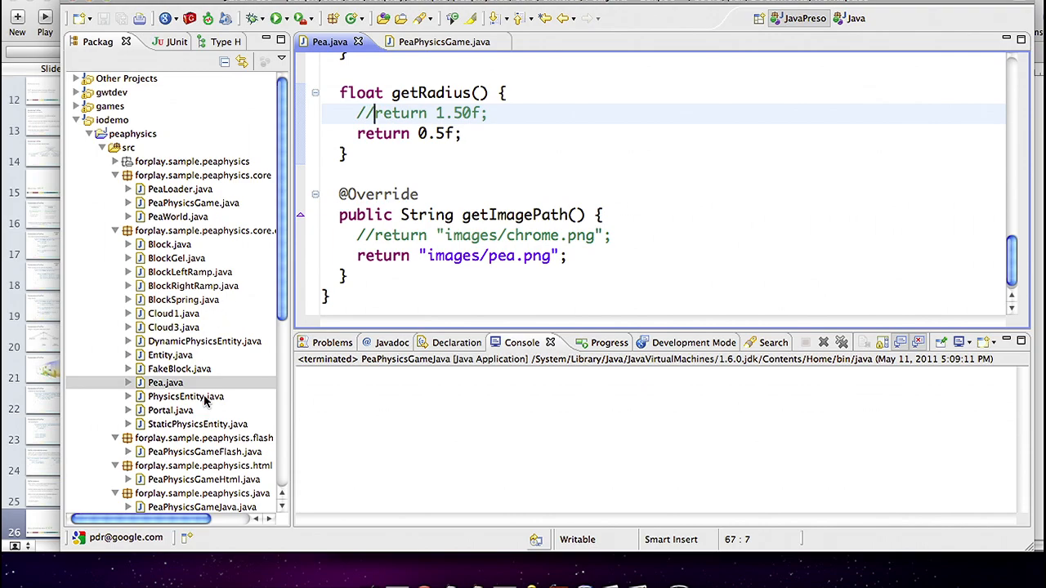
Step: Run PeaPhysicsGameJava as a Java application and start editing getRadius's return lines
{"action": "scroll", "scroll_direction": "down", "scroll_amount": 3}
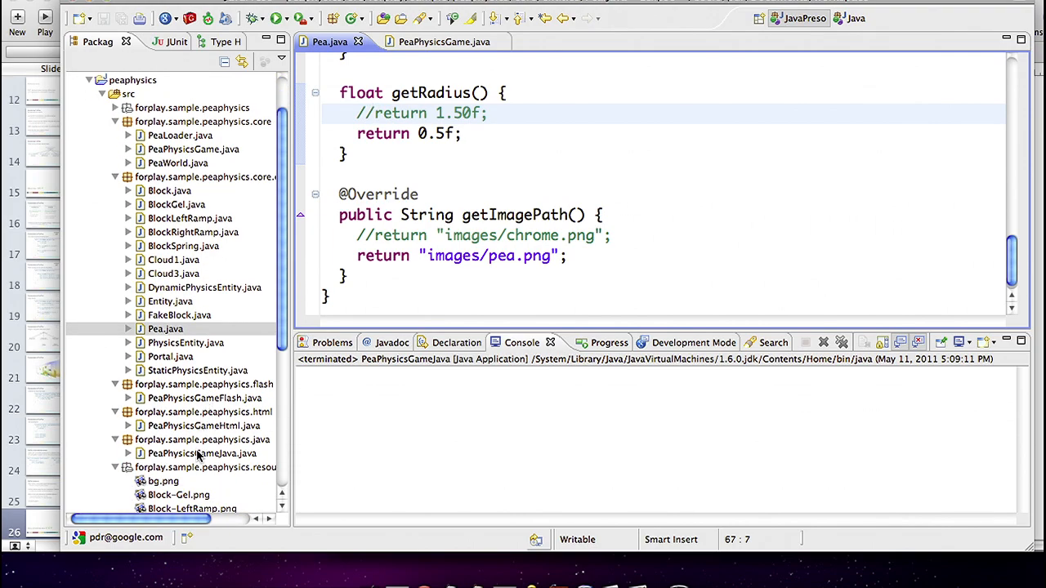
{"action": "right_click", "coordinate": [202, 453]}
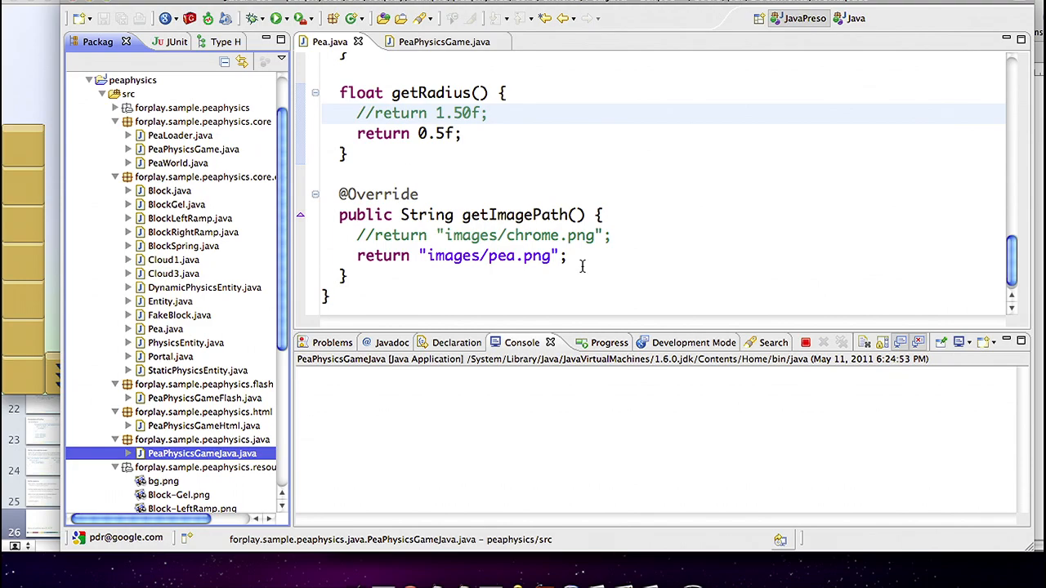
{"action": "left_click", "coordinate": [376, 113]}
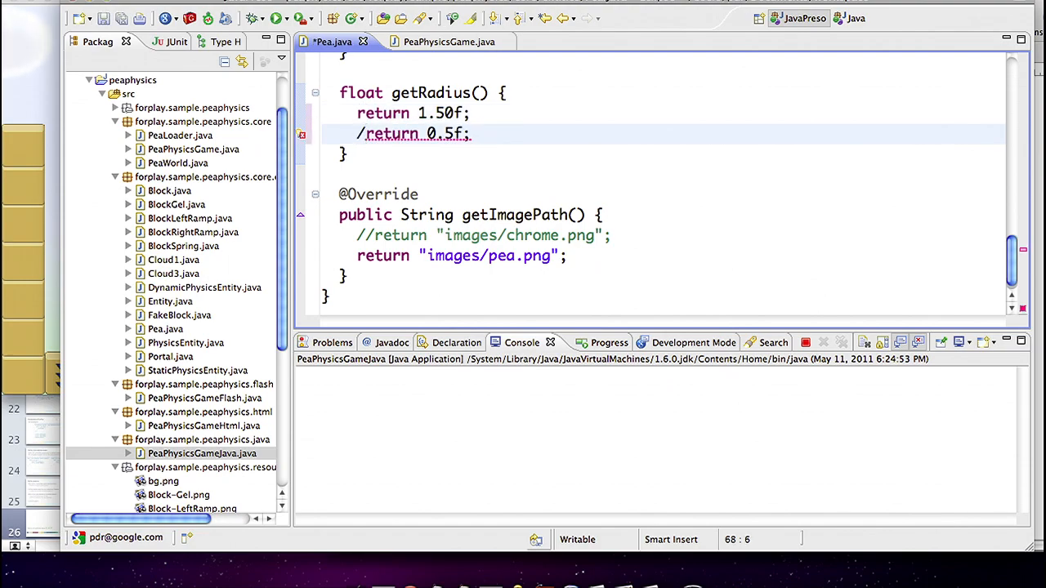
Step: Switch Pea.java to return radius 1.50f and images/chrome.png, and save
{"action": "type", "text": "/"}
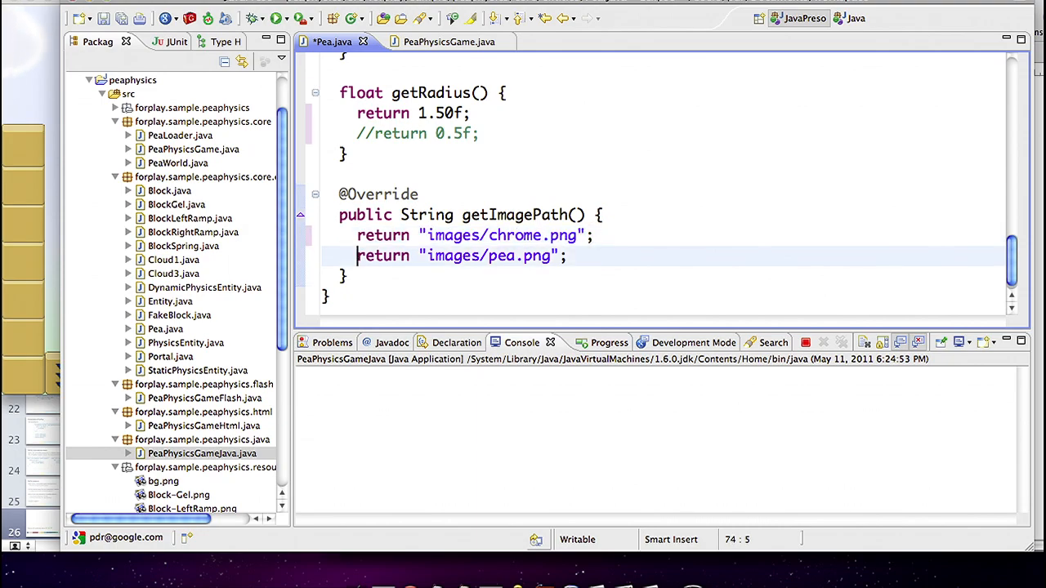
{"action": "type", "text": "//"}
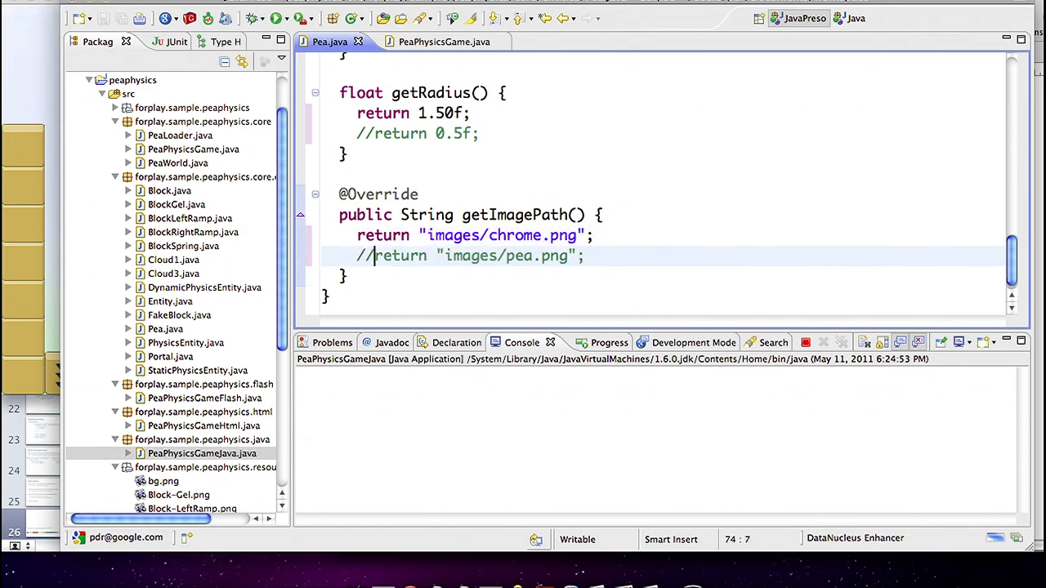
{"action": "left_click", "coordinate": [277, 18]}
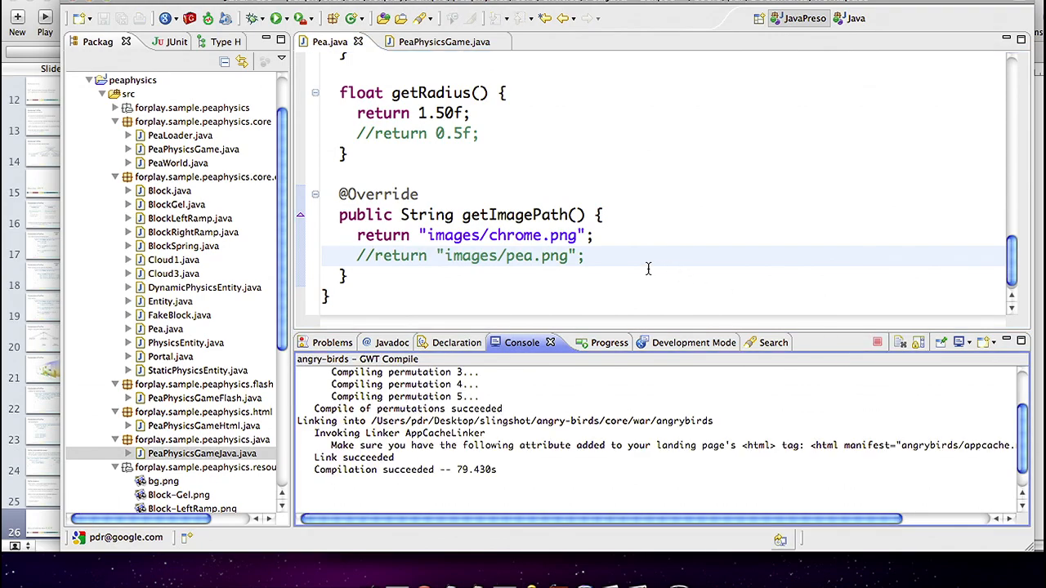
{"action": "mouse_move", "coordinate": [523, 215]}
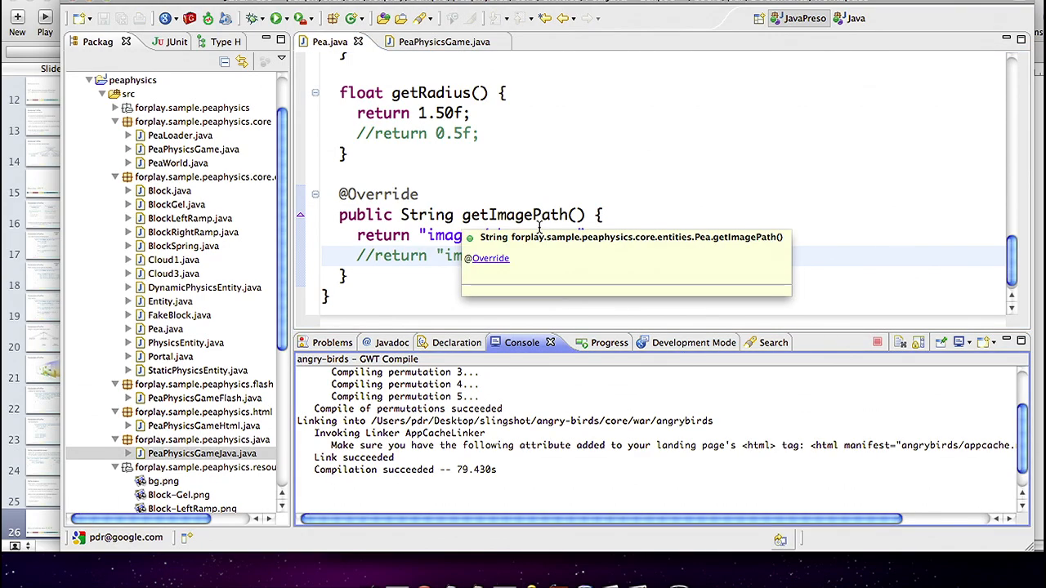